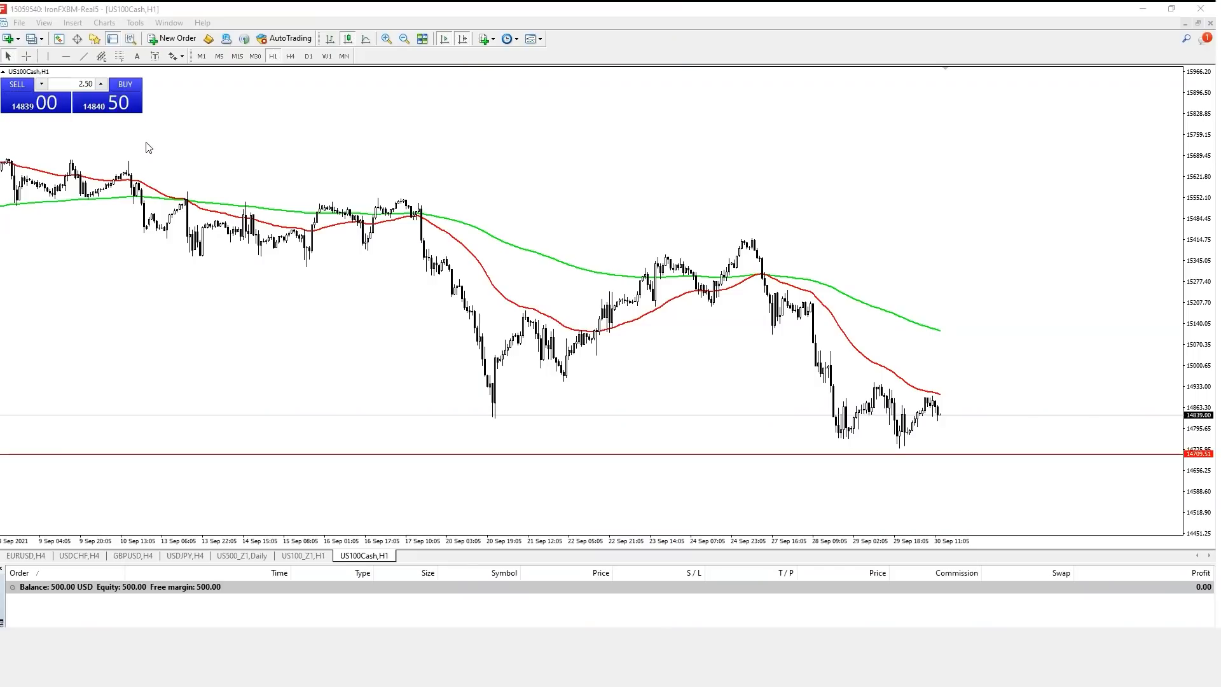
mouse_move(403, 465)
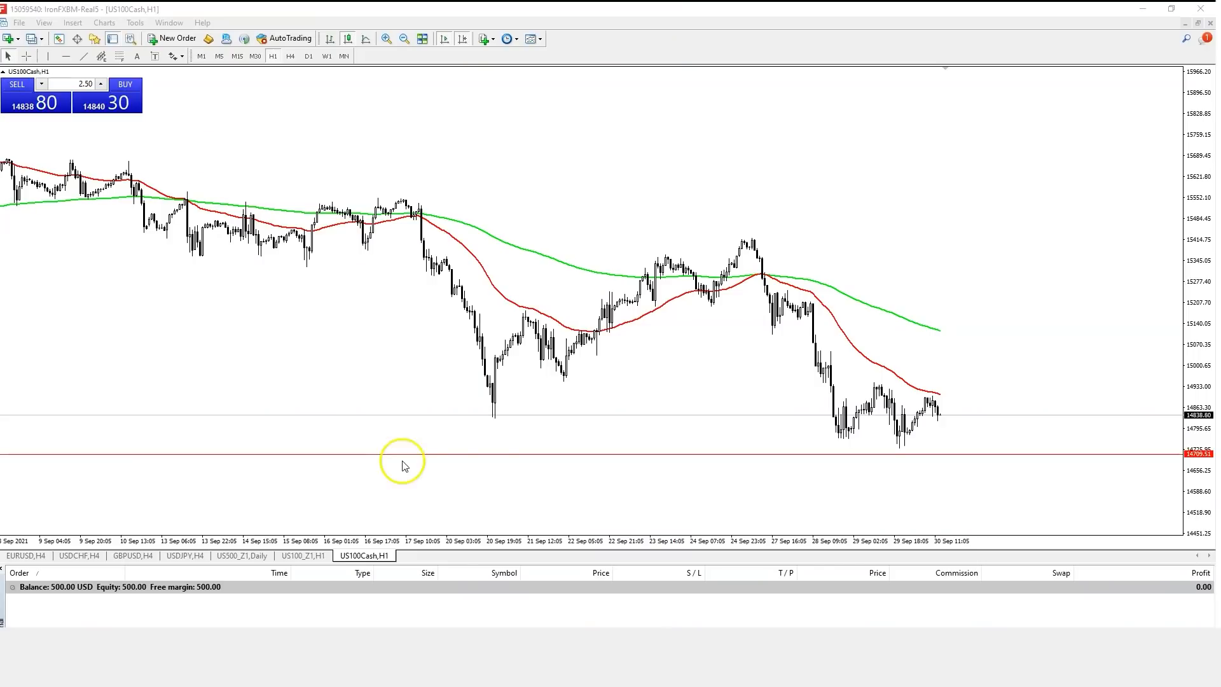